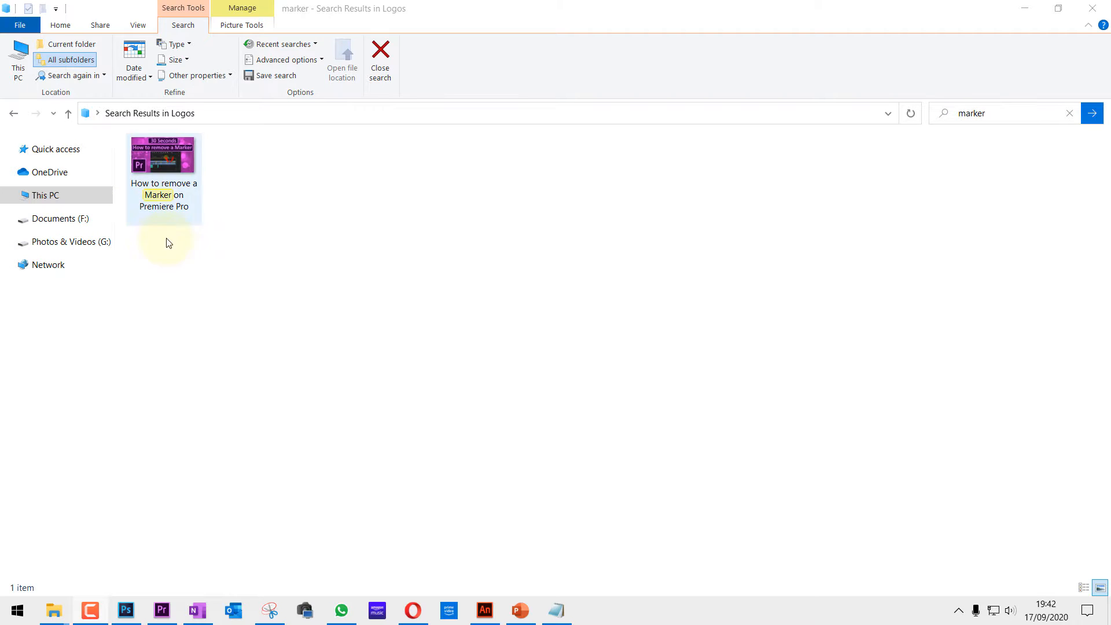
{"action": "mouse_move", "coordinate": [253, 290]}
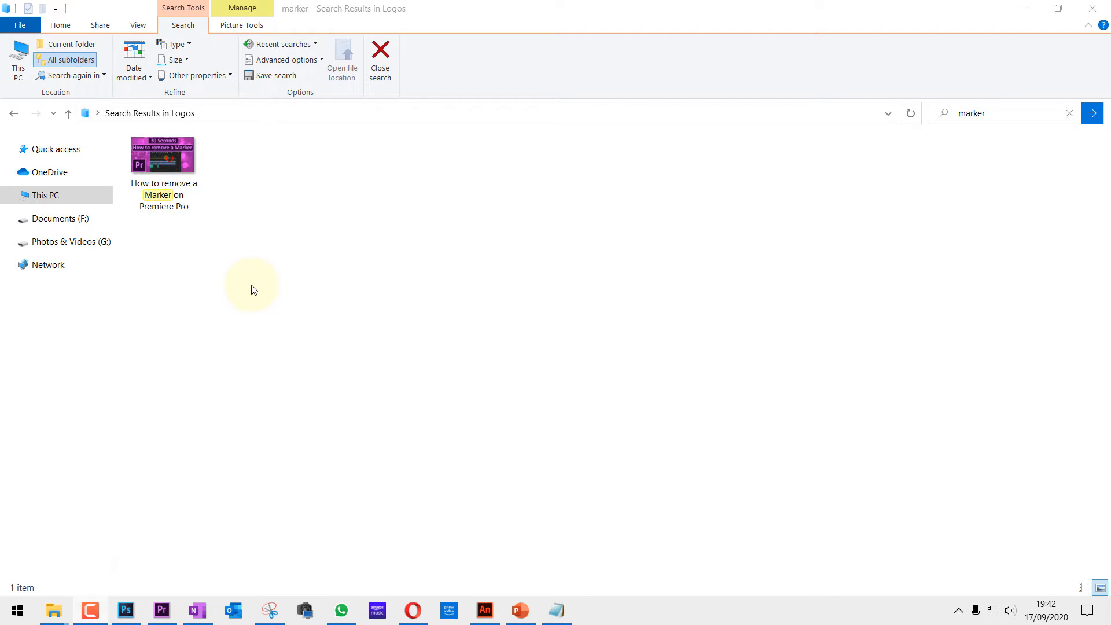
Open the marker tutorial image in the photo viewer and close it again
{"action": "left_click", "coordinate": [163, 156]}
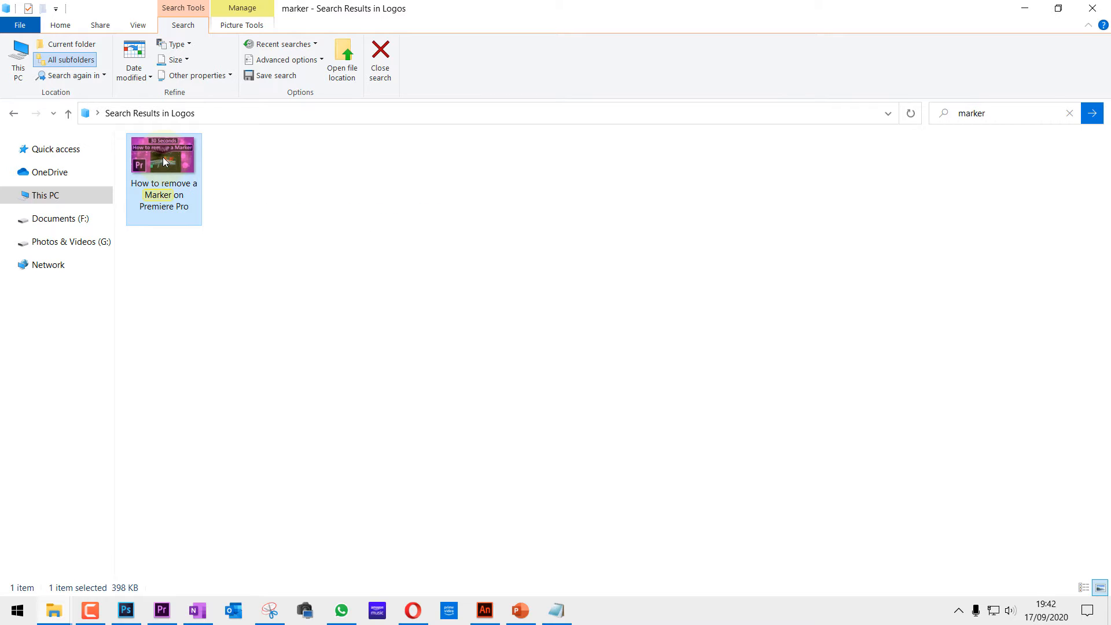
{"action": "double_click", "coordinate": [163, 154]}
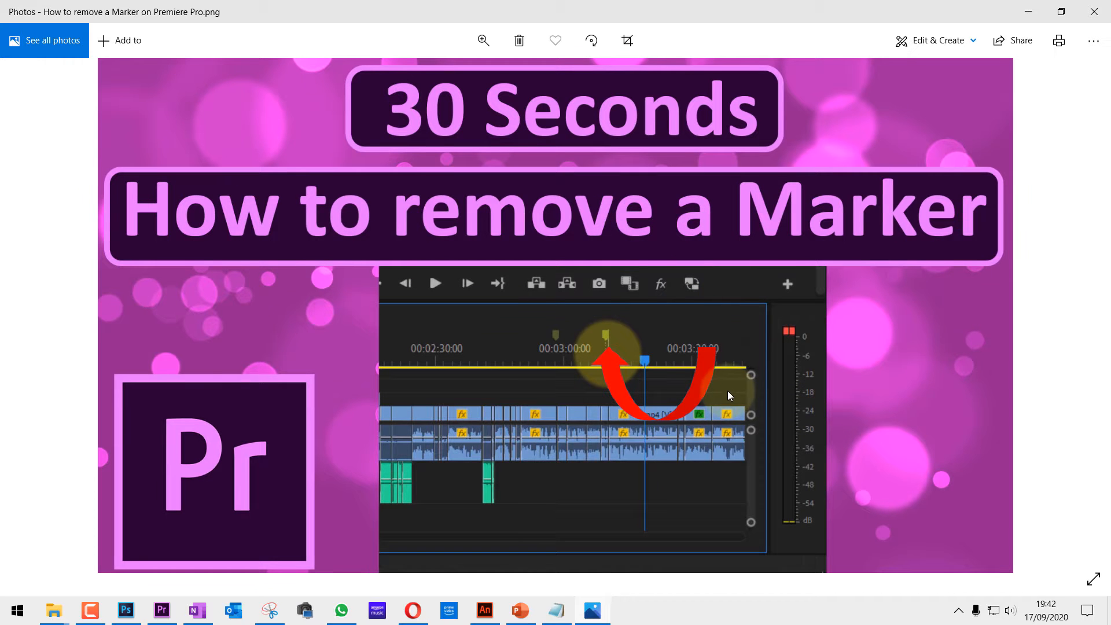
{"action": "mouse_move", "coordinate": [1094, 13]}
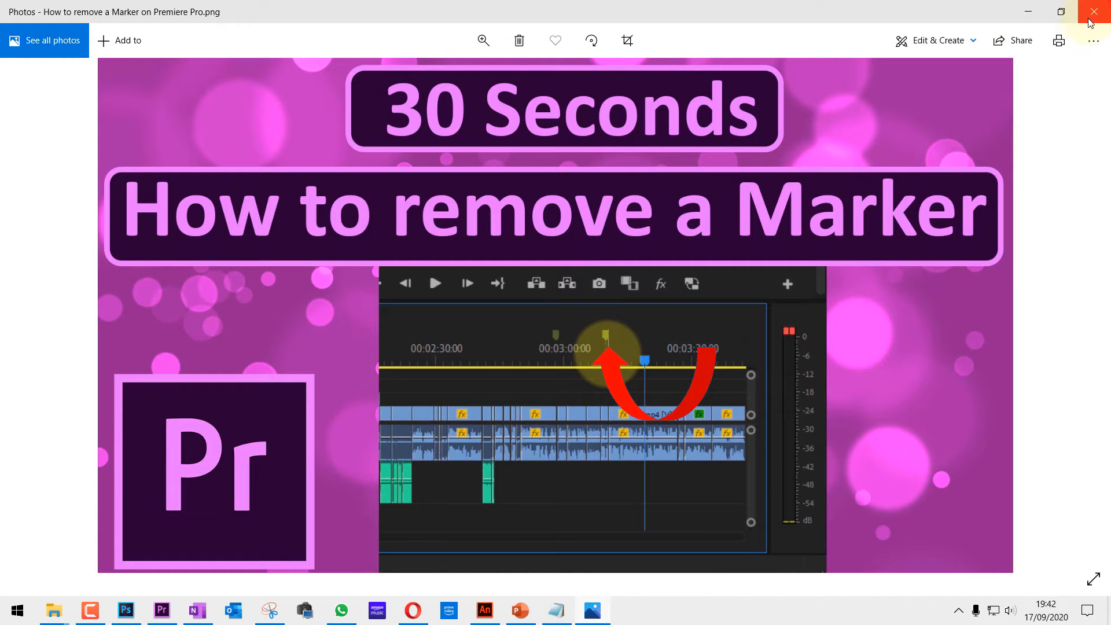
{"action": "left_click", "coordinate": [1094, 11]}
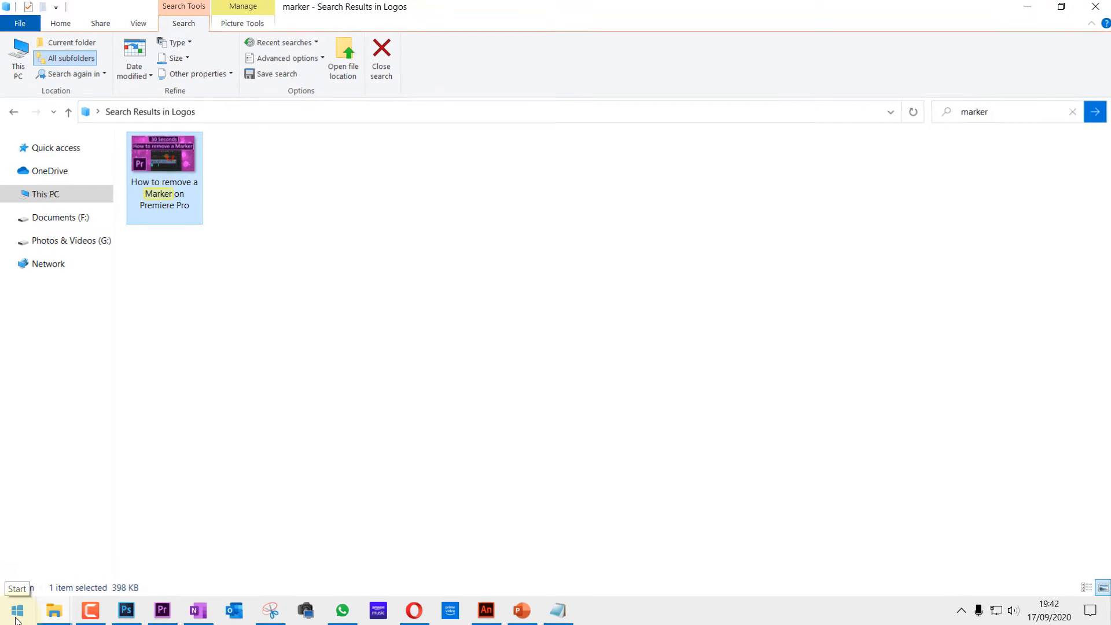
Go to Apps & features from the Start menu and expand the Microsoft Photos entry
{"action": "right_click", "coordinate": [15, 610]}
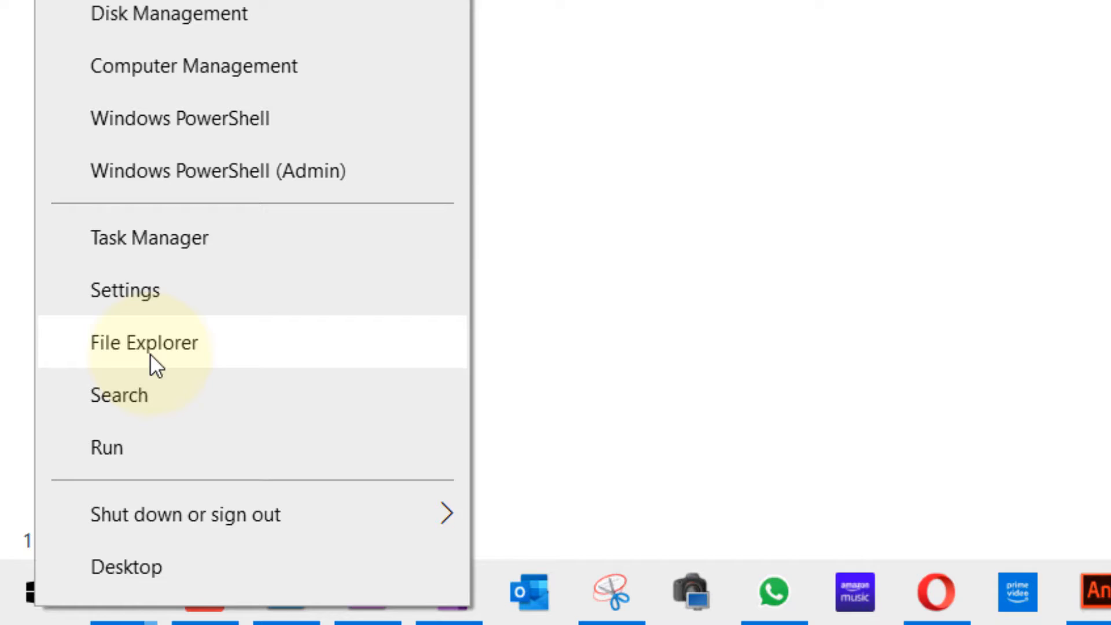
{"action": "left_click", "coordinate": [125, 290]}
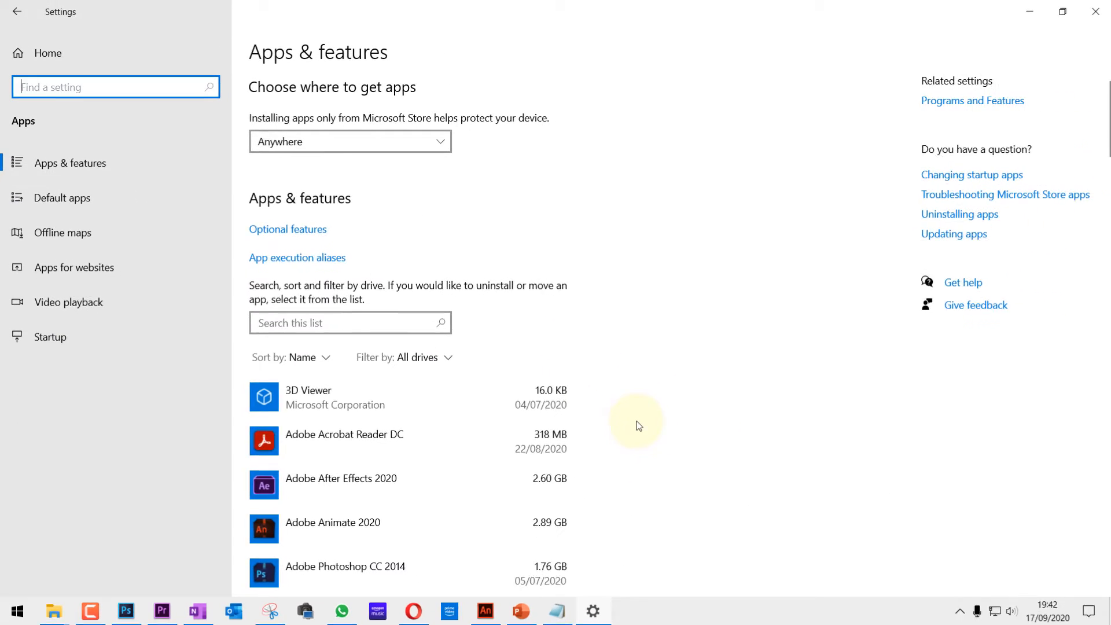
{"action": "scroll", "scroll_direction": "down", "scroll_amount": 3}
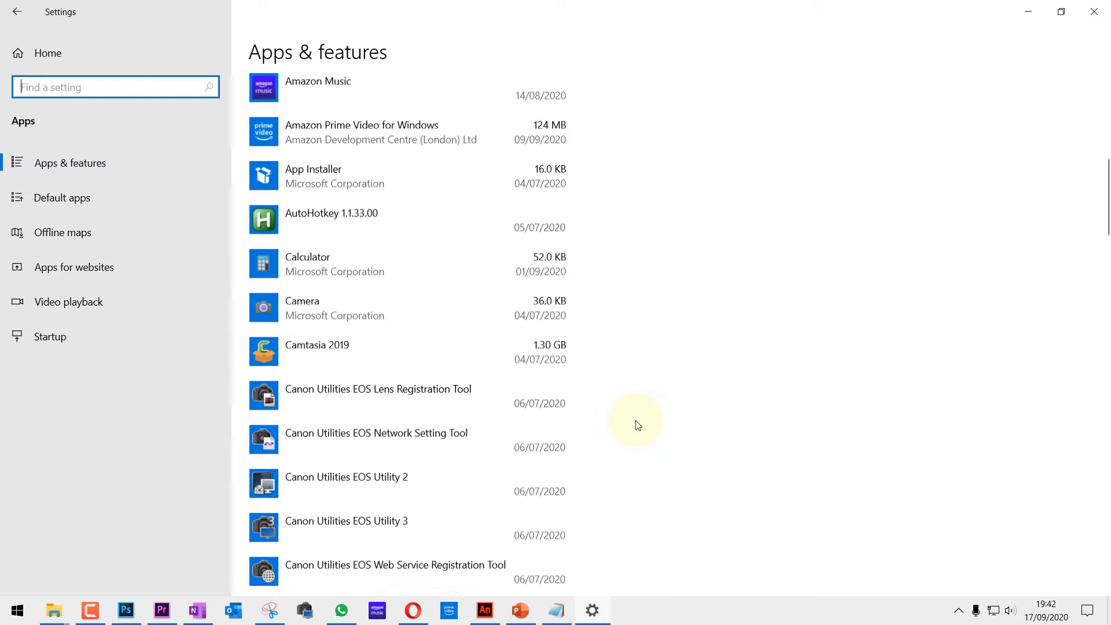
{"action": "scroll", "scroll_direction": "down", "scroll_amount": 3}
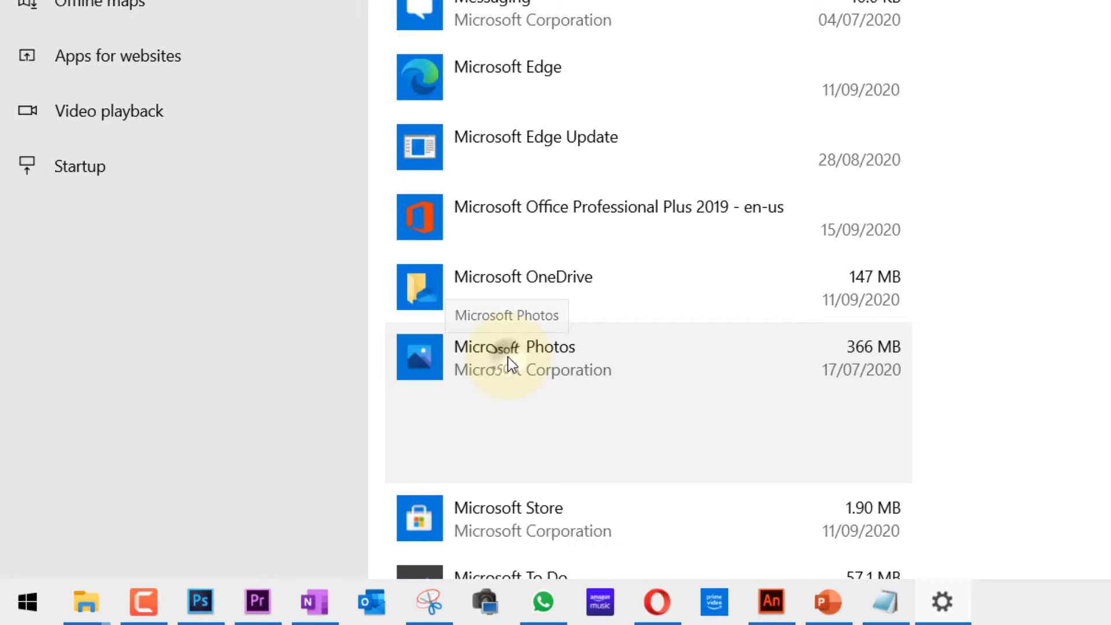
{"action": "left_click", "coordinate": [513, 358]}
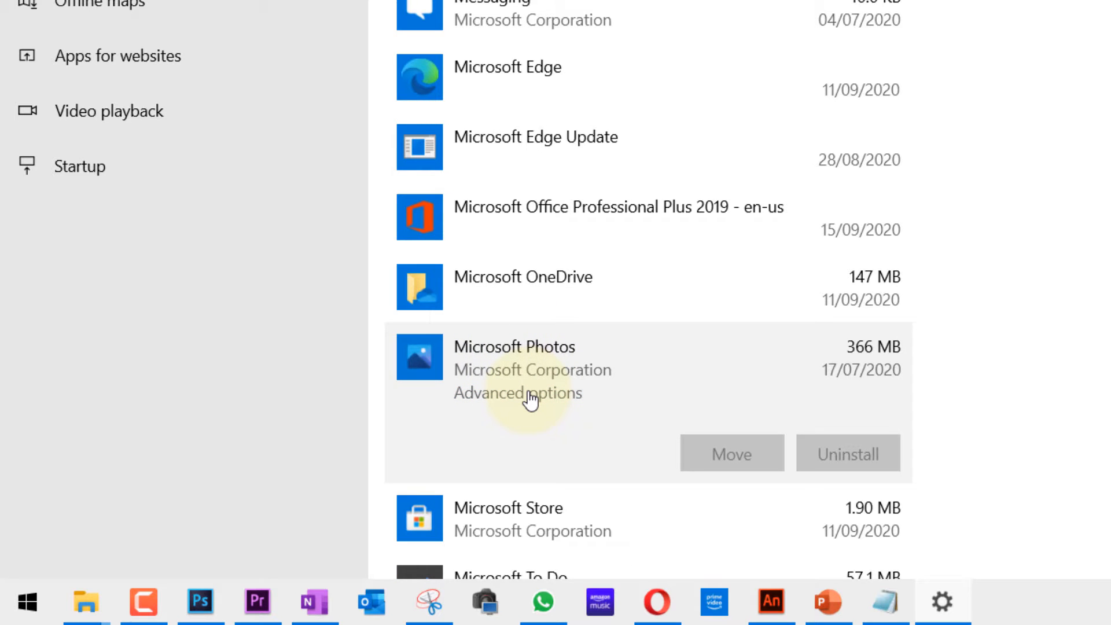
In Microsoft Photos advanced options, reset the app and confirm deleting its data
{"action": "left_click", "coordinate": [516, 392]}
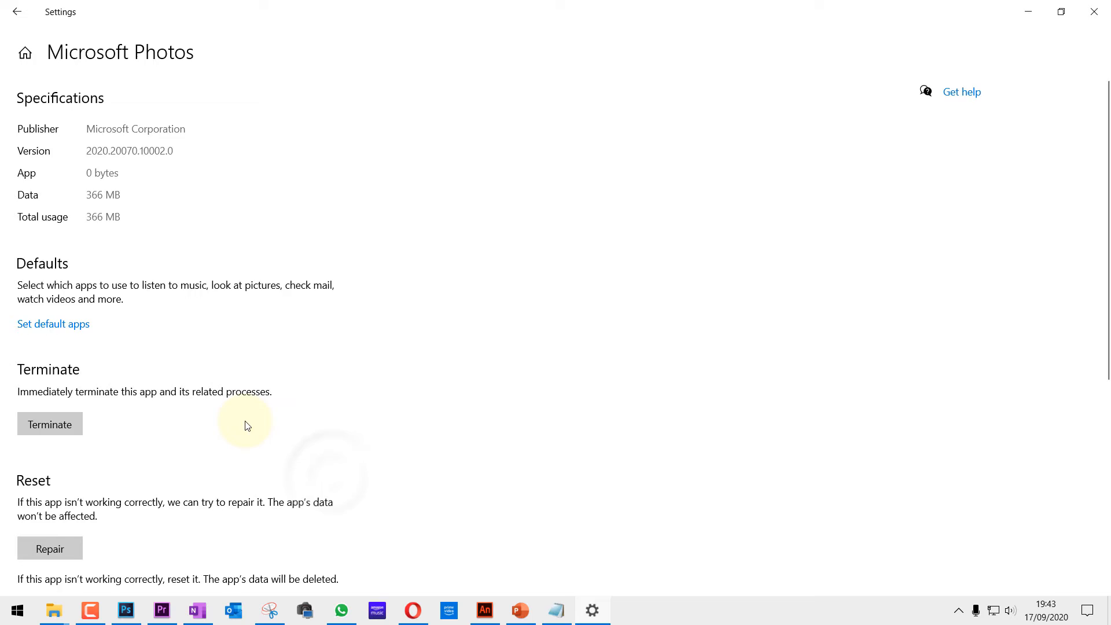
{"action": "scroll", "scroll_direction": "down", "scroll_amount": 3}
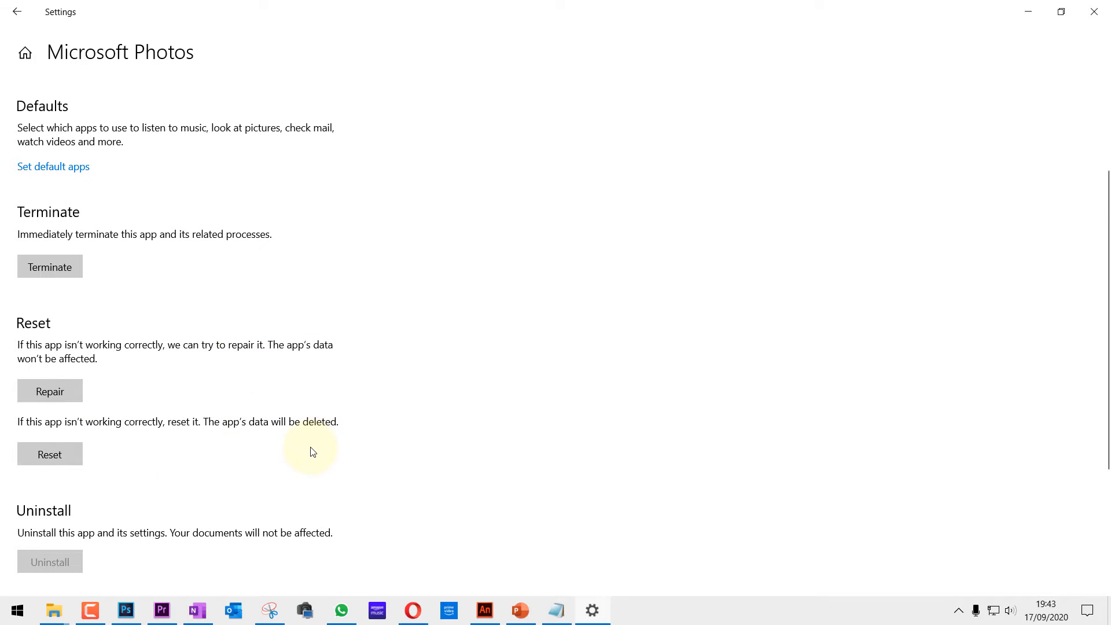
{"action": "scroll", "scroll_direction": "down", "scroll_amount": 3}
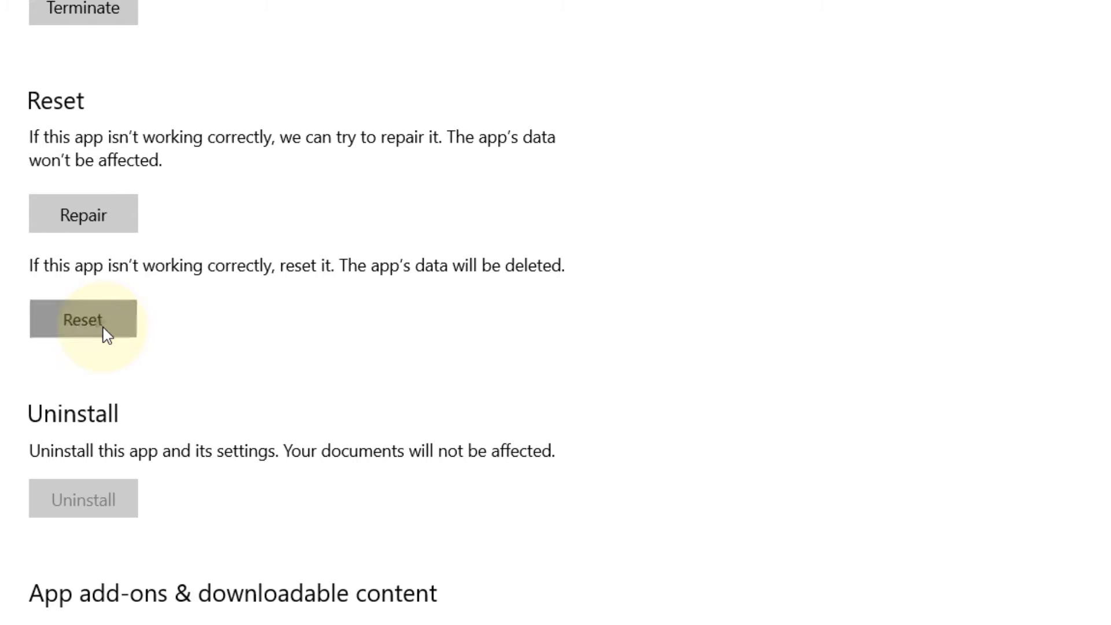
{"action": "left_click", "coordinate": [82, 319]}
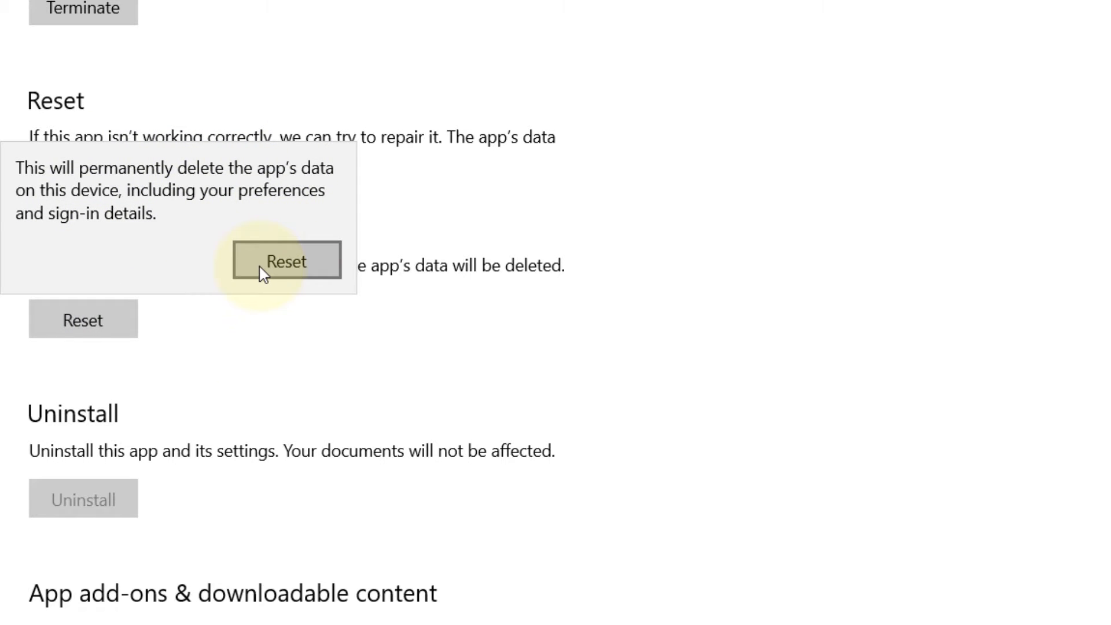
{"action": "left_click", "coordinate": [286, 261]}
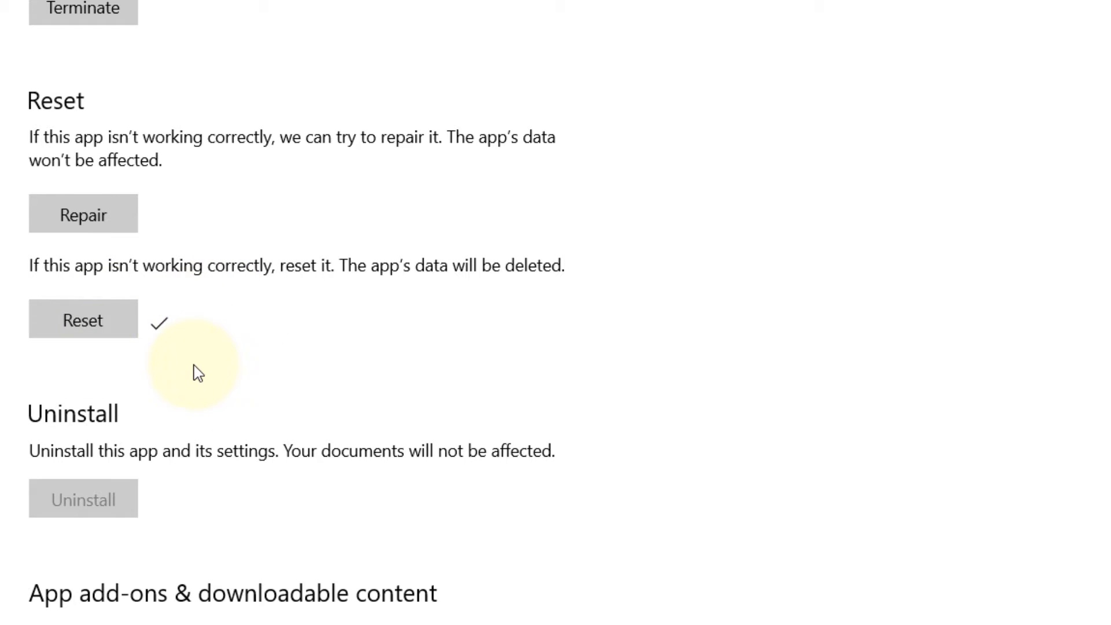
{"action": "mouse_move", "coordinate": [166, 345]}
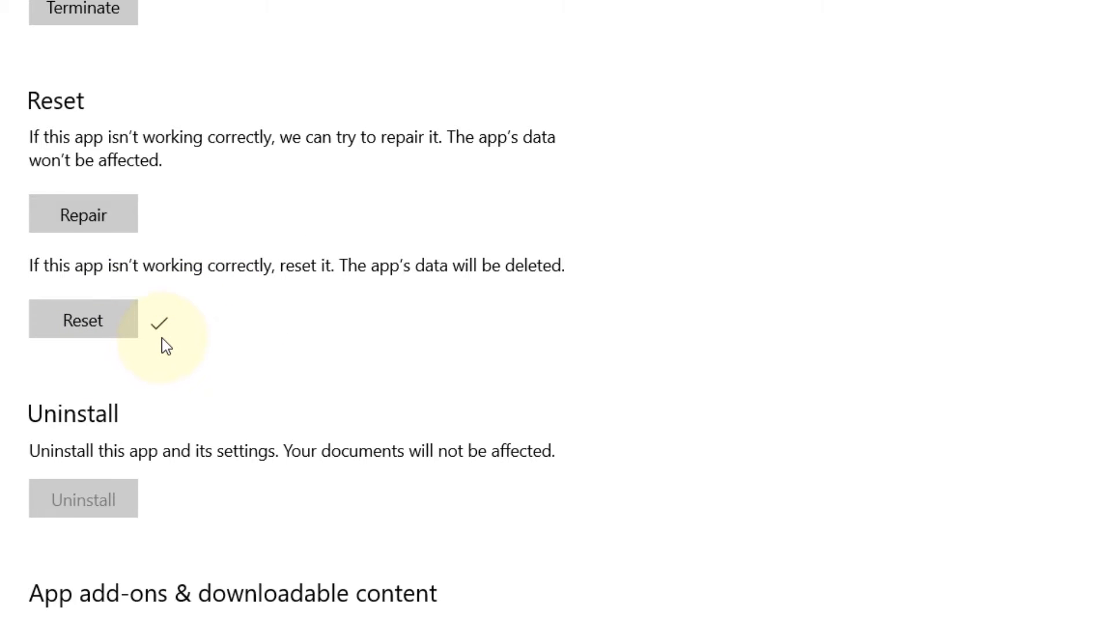
{"action": "scroll", "scroll_direction": "up", "scroll_amount": 3}
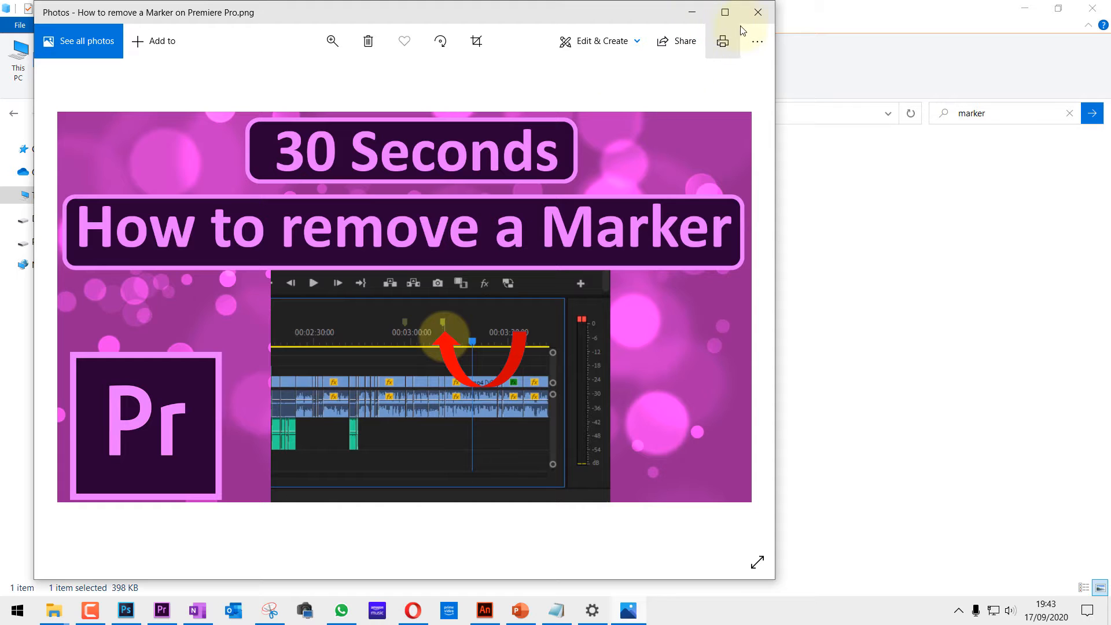
Close the Photos window showing the marker thumbnail, returning to the search results
{"action": "left_click", "coordinate": [756, 13]}
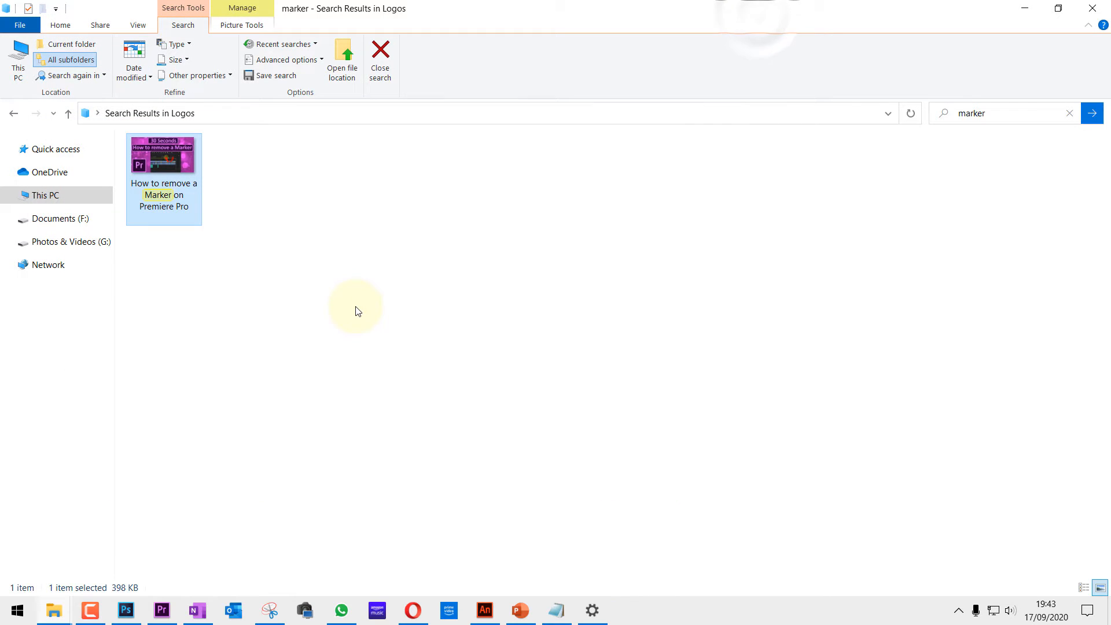
{"action": "mouse_move", "coordinate": [15, 610]}
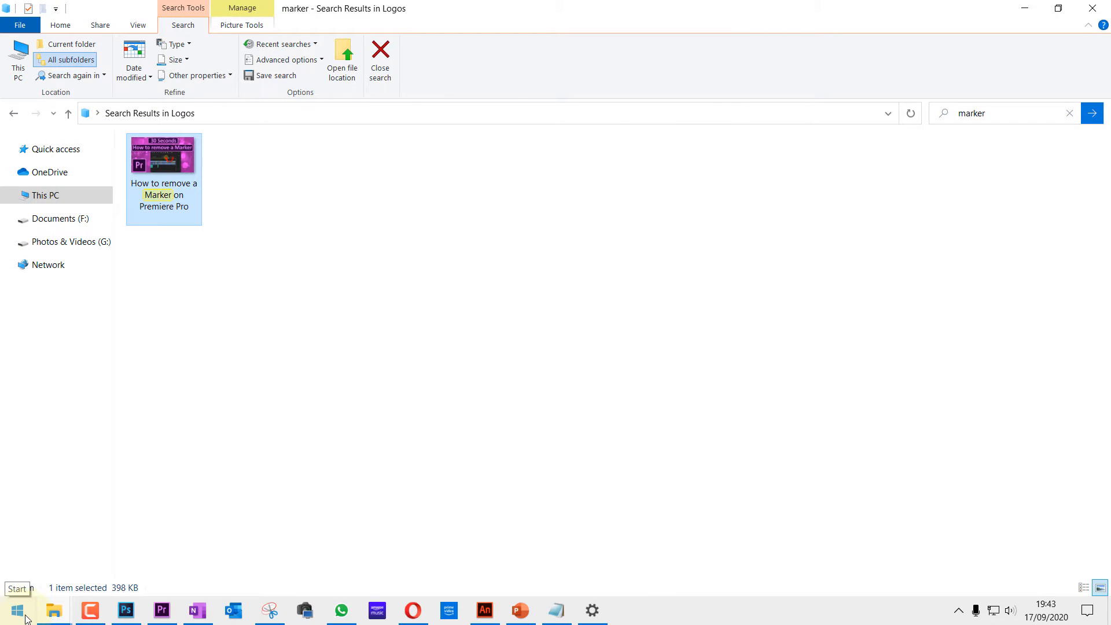
In admin PowerShell, run Get-AppxPackage Microsoft.Windows.Photos | Remove-AppxPackage to uninstall Photos
{"action": "right_click", "coordinate": [15, 610]}
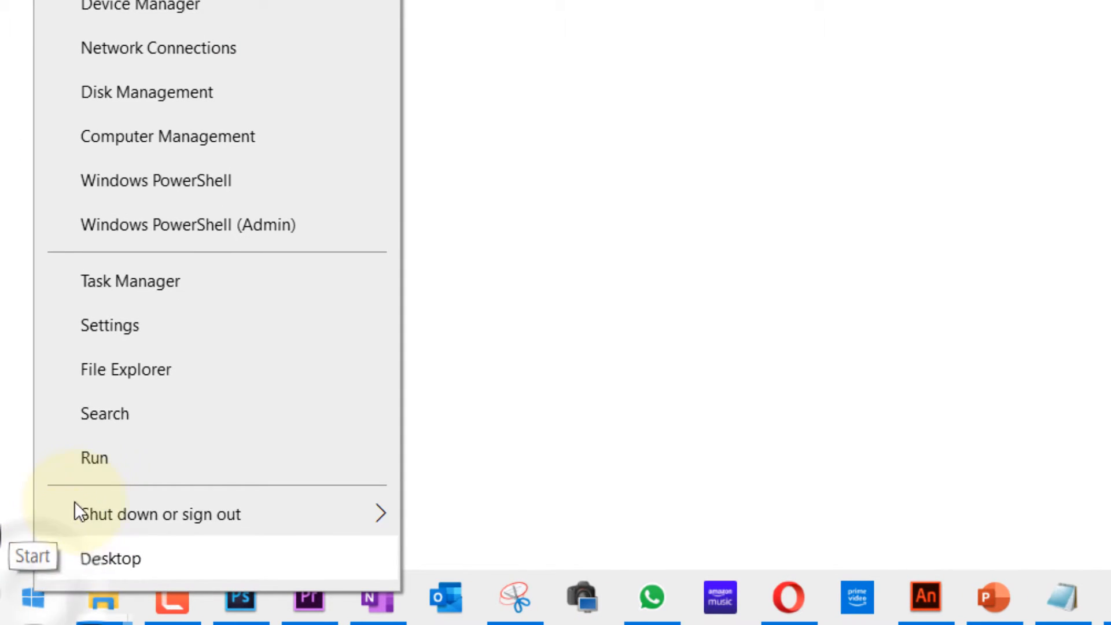
{"action": "mouse_move", "coordinate": [173, 246]}
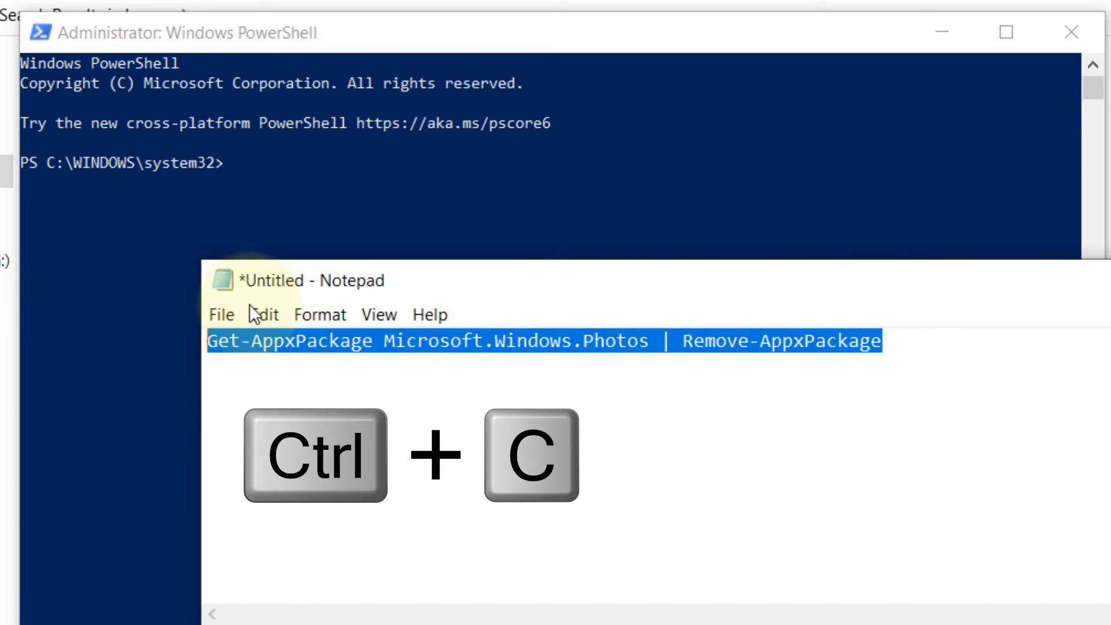
{"action": "mouse_move", "coordinate": [240, 213]}
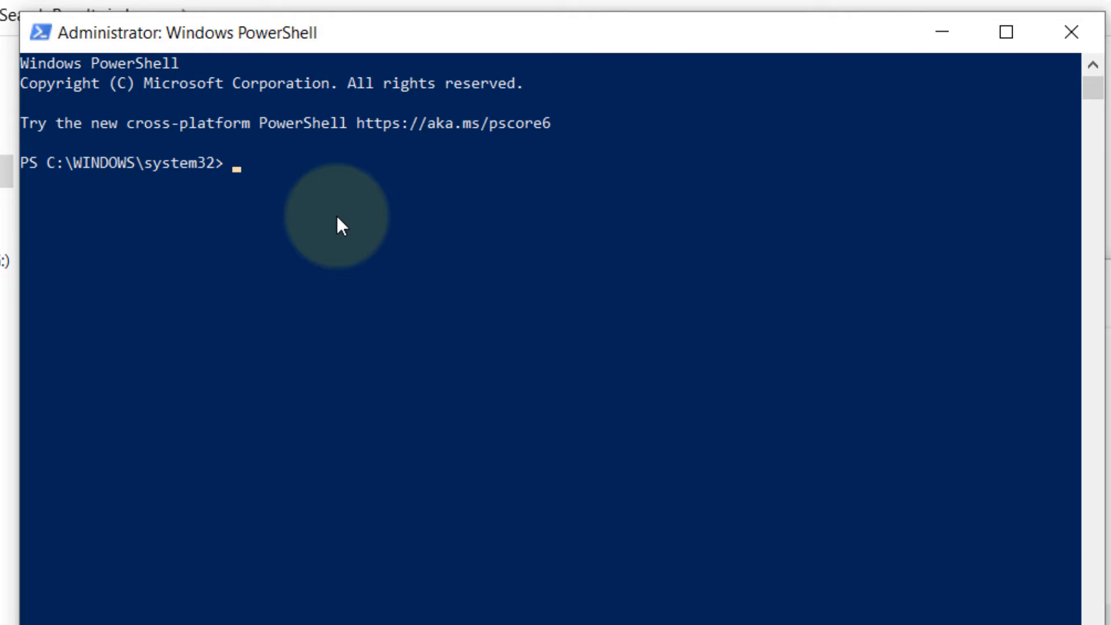
{"action": "key", "text": "ctrl+v"}
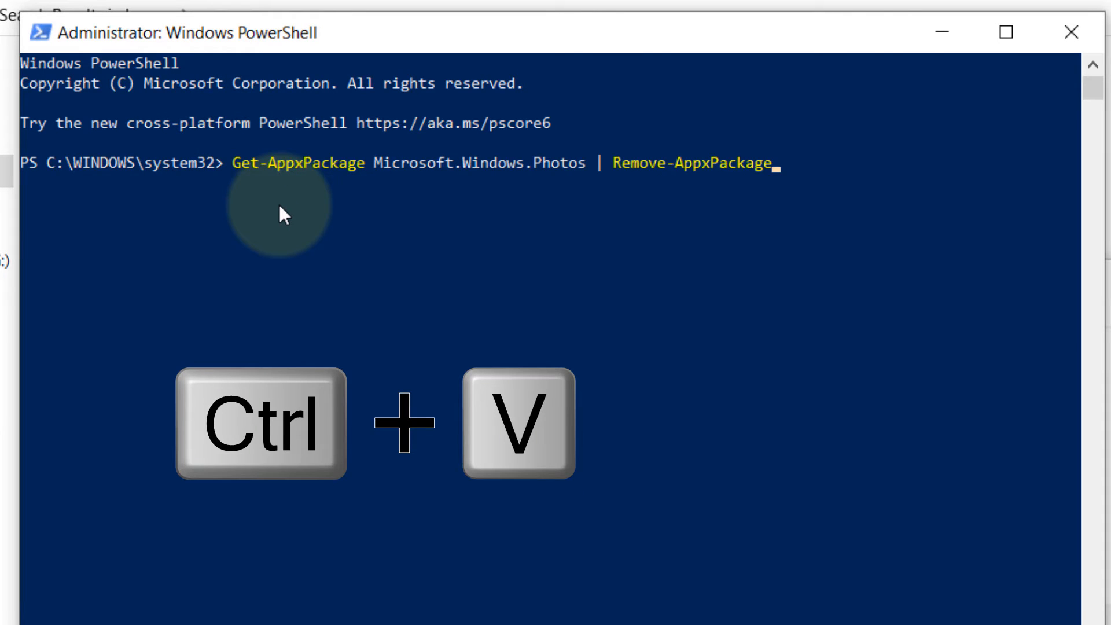
{"action": "key", "text": "Return"}
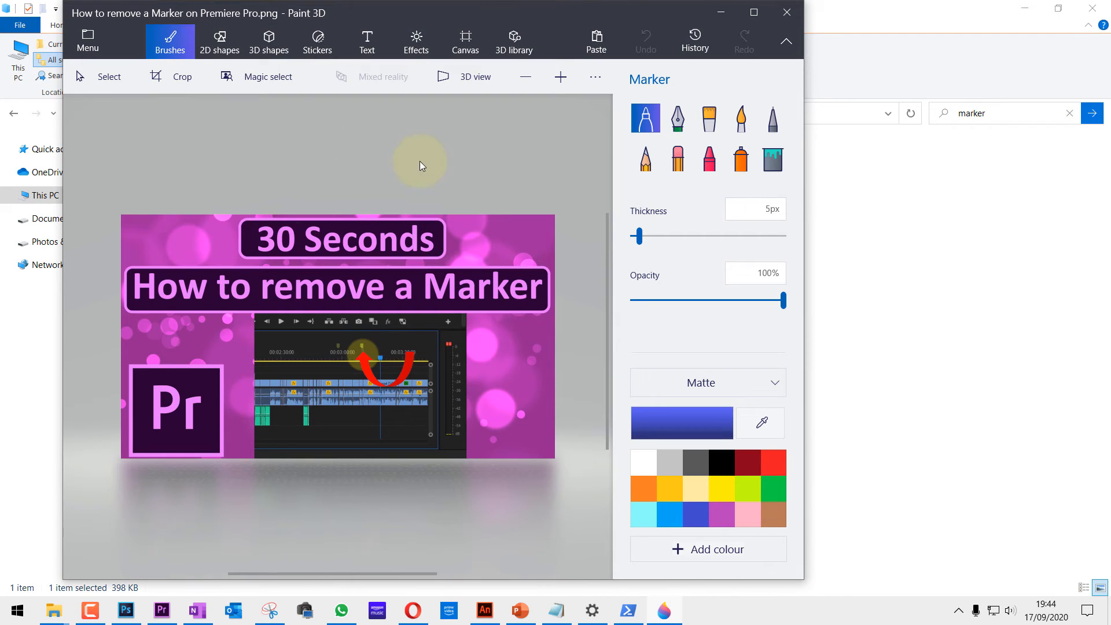
{"action": "mouse_move", "coordinate": [333, 25]}
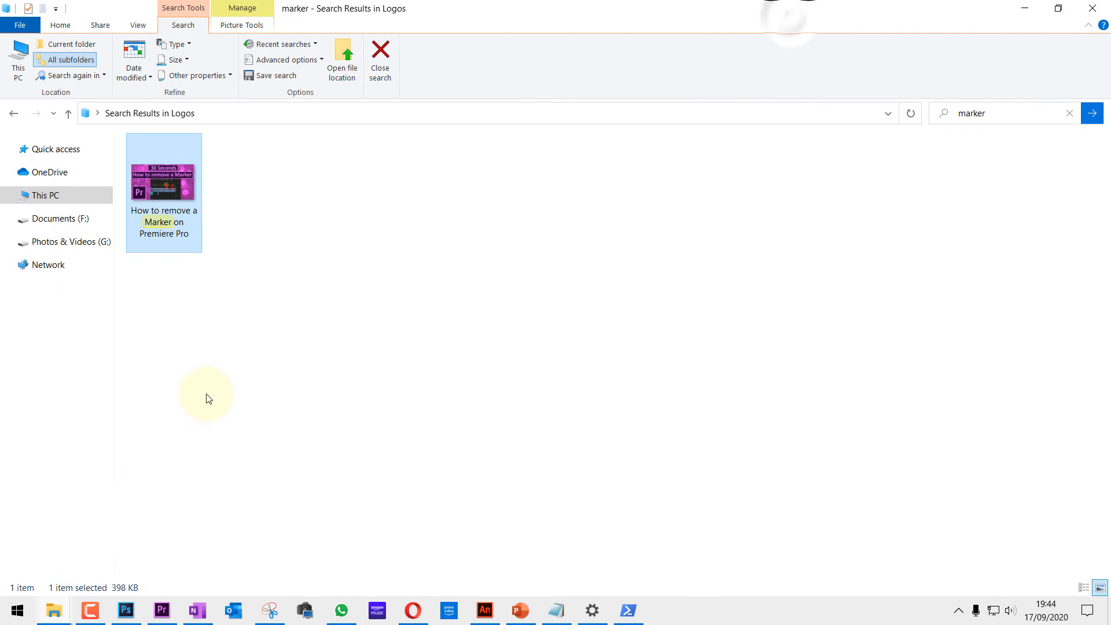
{"action": "mouse_move", "coordinate": [15, 610]}
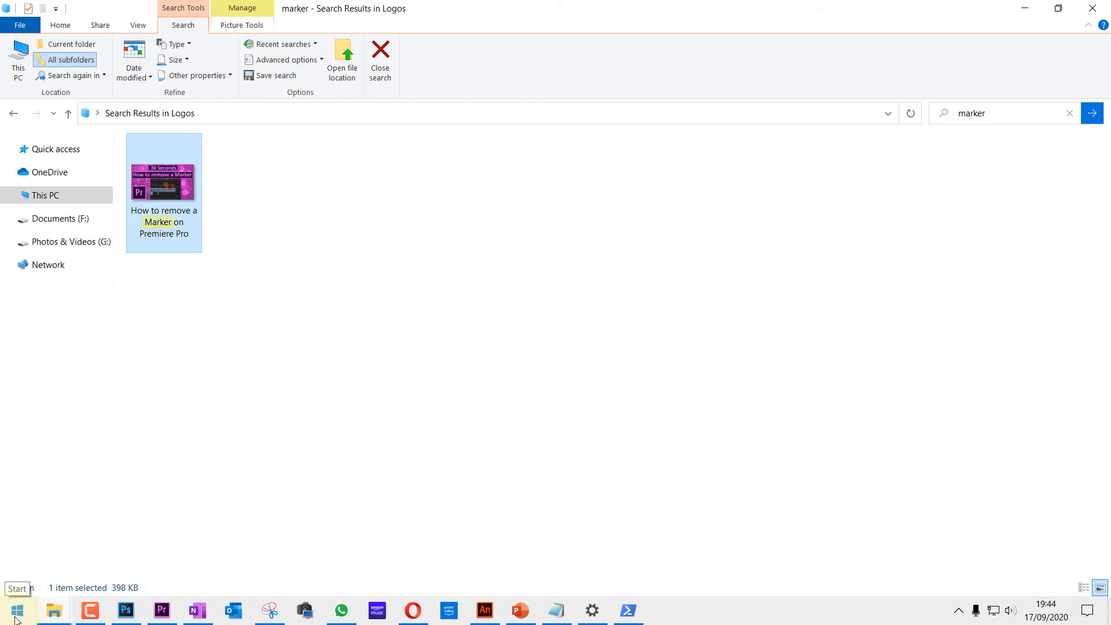
Launch Microsoft Store and search 'microsoft photos' to reach the app's page
{"action": "left_click", "coordinate": [16, 610]}
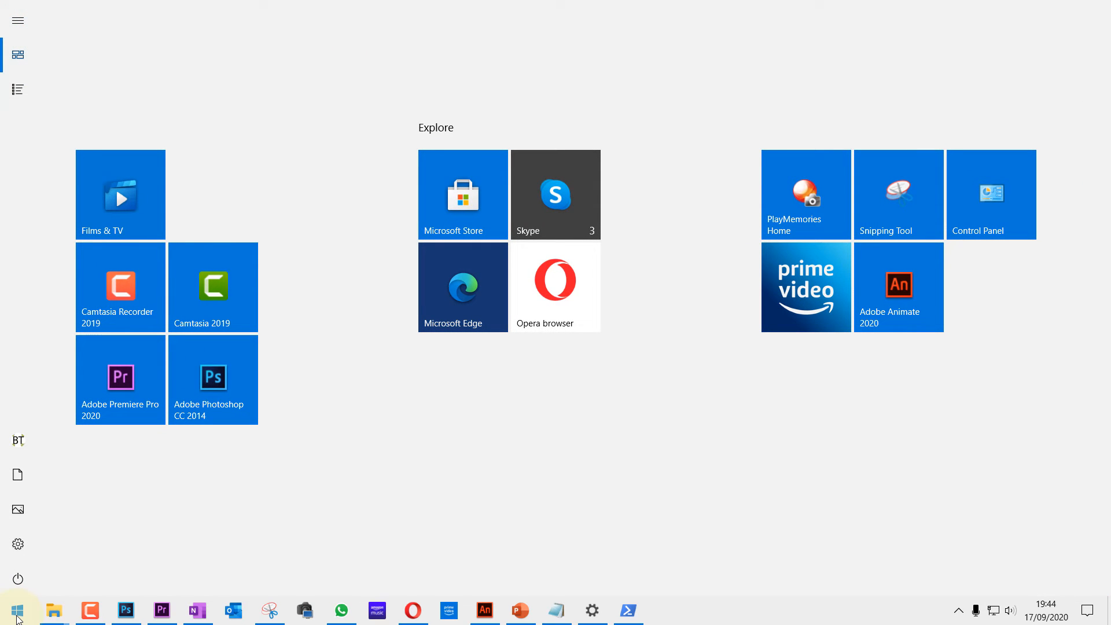
{"action": "type", "text": "microsoft Store"}
{"action": "type", "text": "microsoft photo"}
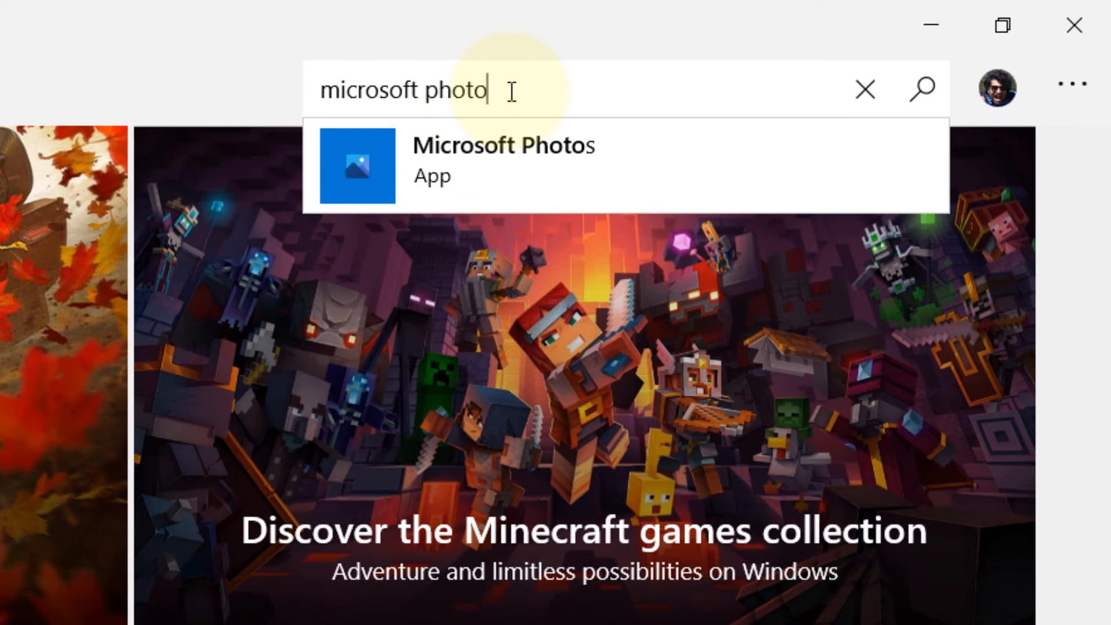
{"action": "type", "text": "s"}
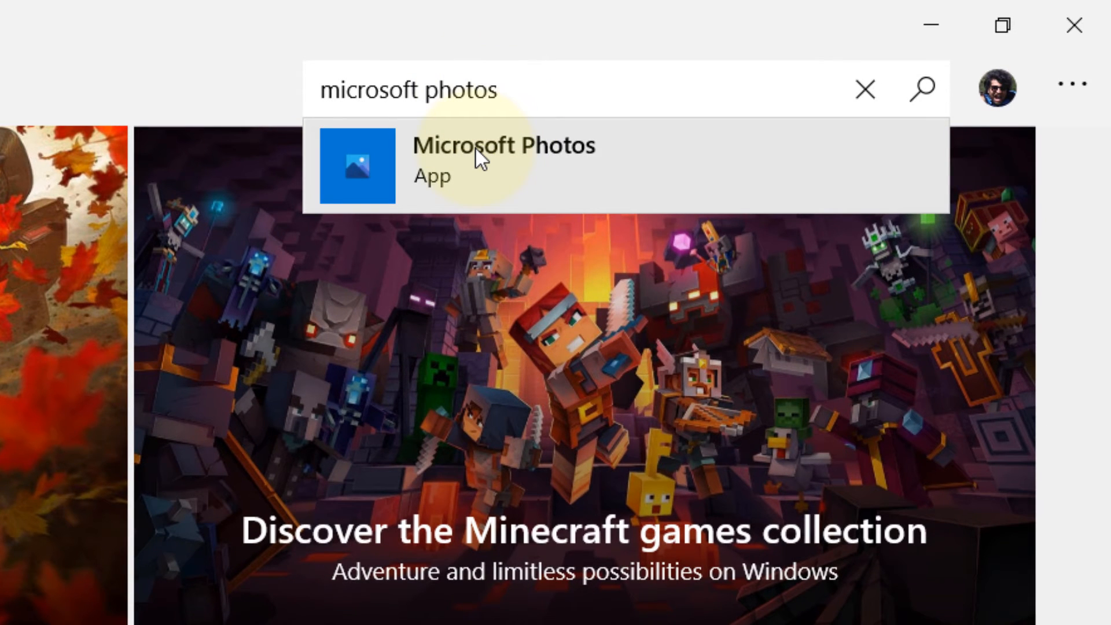
{"action": "left_click", "coordinate": [503, 165]}
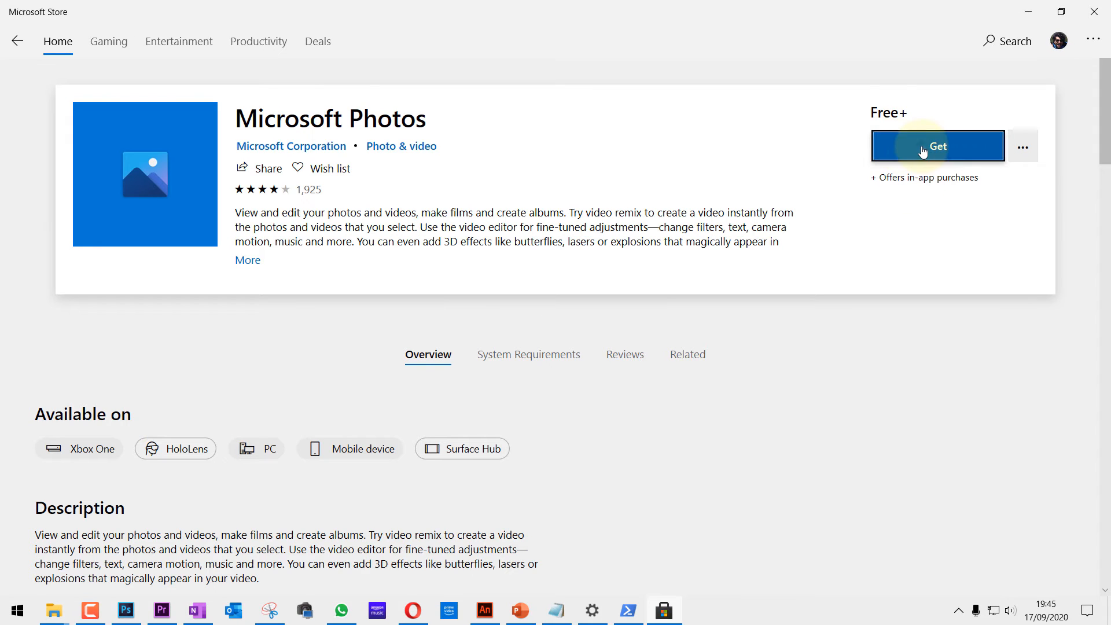
Get and install the free Microsoft Photos app from its Store page
{"action": "left_click", "coordinate": [936, 146]}
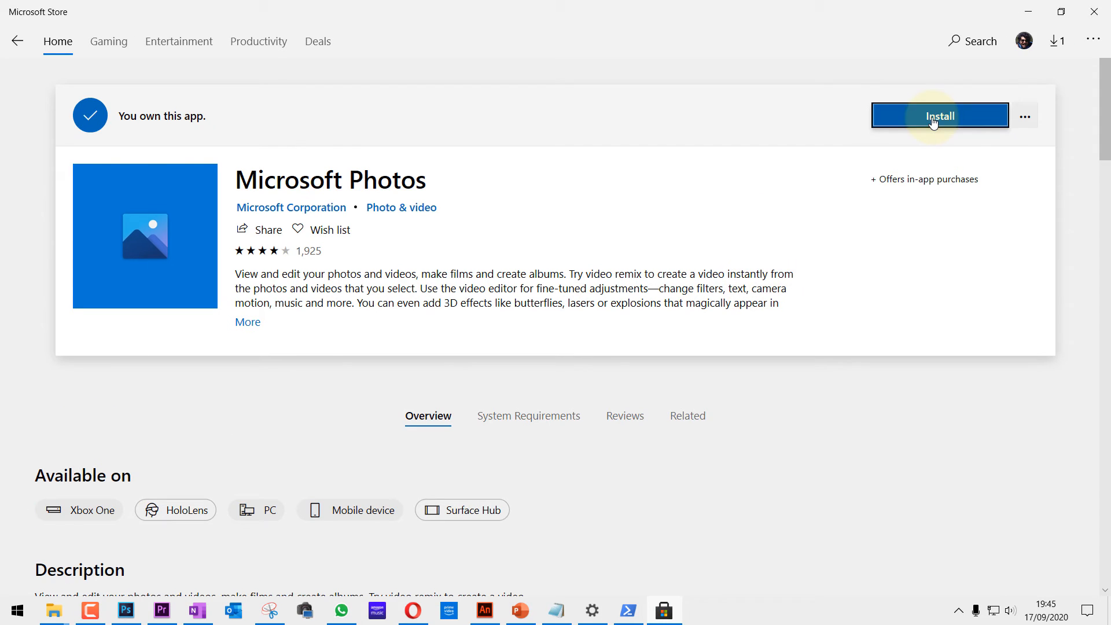
{"action": "left_click", "coordinate": [939, 115]}
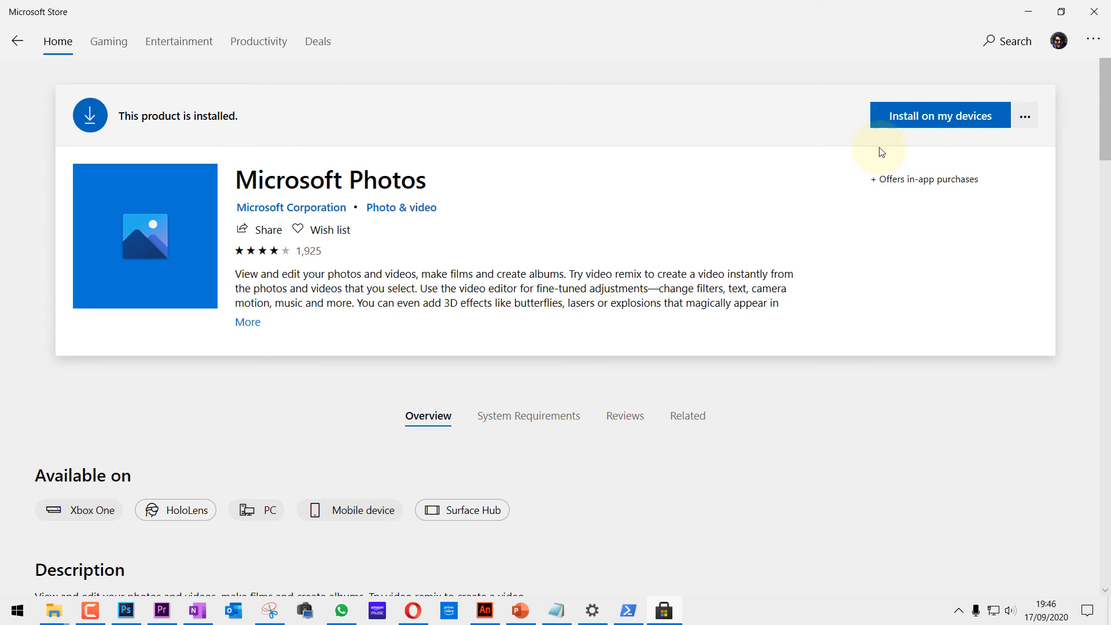
{"action": "mouse_move", "coordinate": [174, 126]}
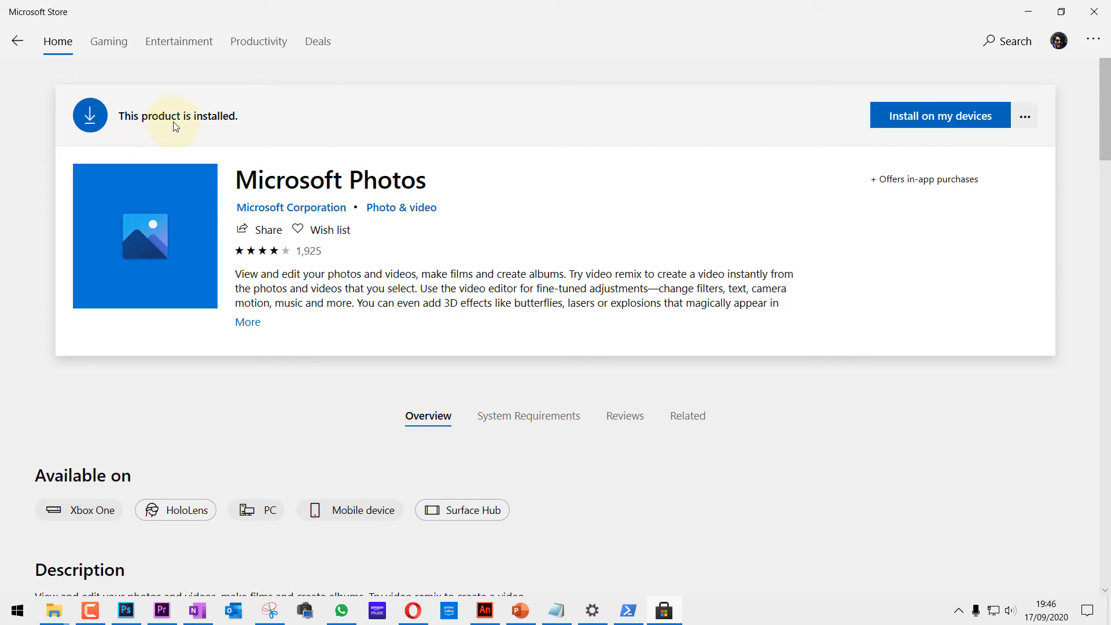
Open the 'How to remove a Marker on Premiere Pro' thumbnail in the reinstalled Photos app
{"action": "left_click", "coordinate": [53, 610]}
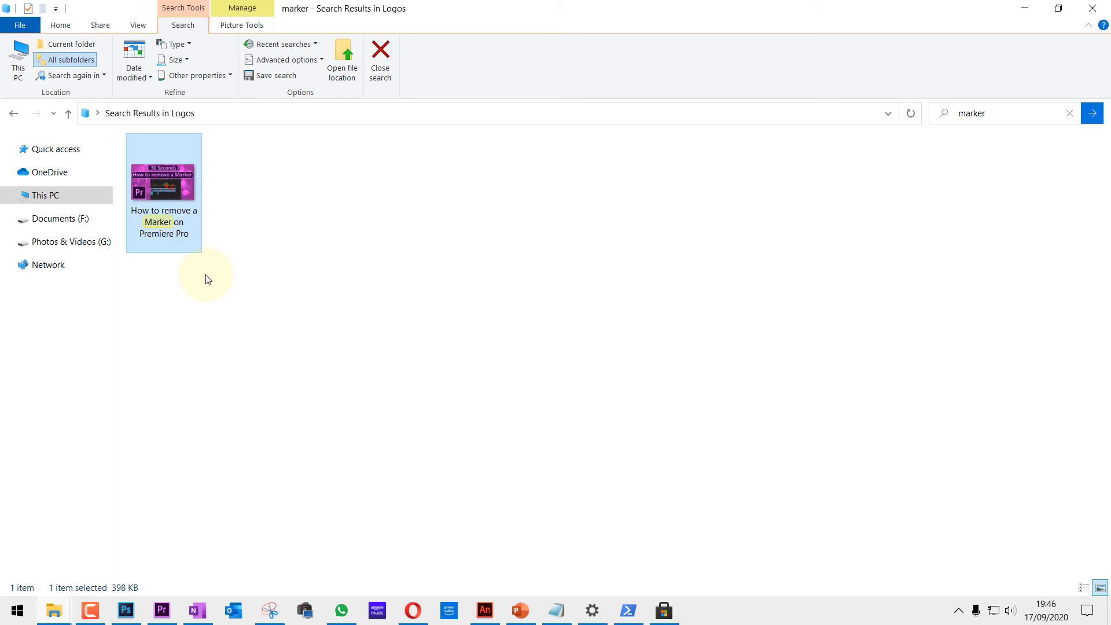
{"action": "mouse_move", "coordinate": [170, 194]}
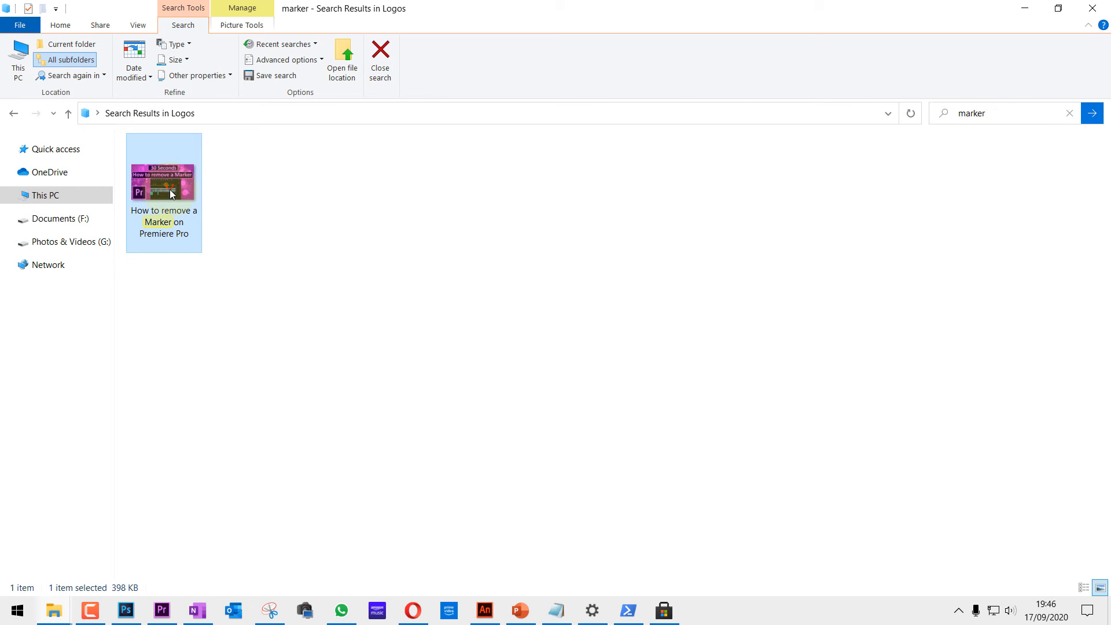
{"action": "double_click", "coordinate": [163, 182]}
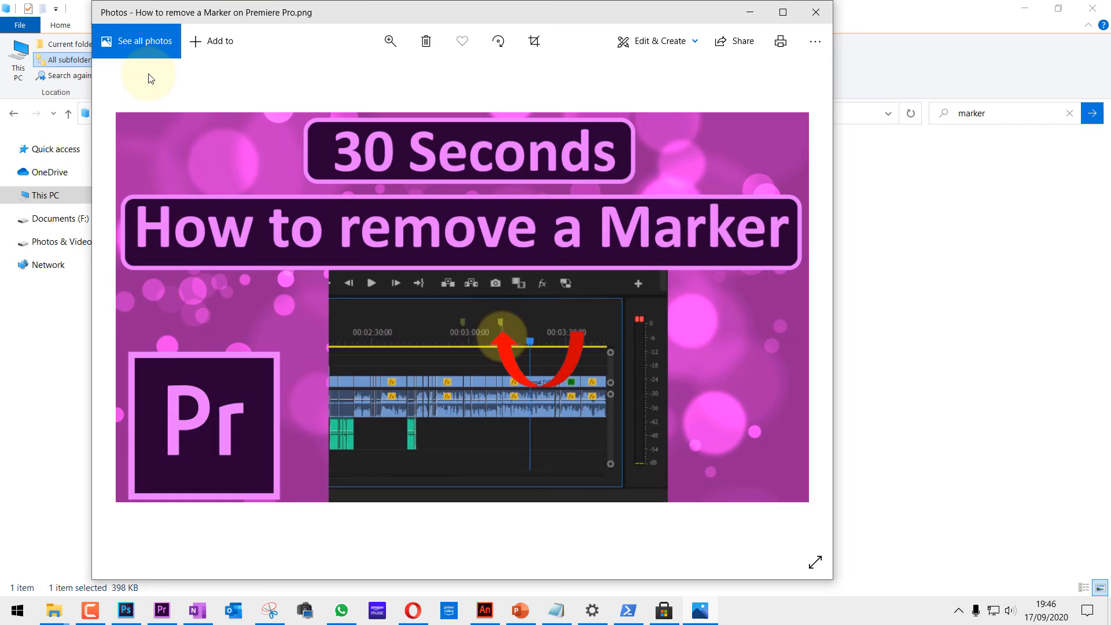
{"action": "mouse_move", "coordinate": [648, 530]}
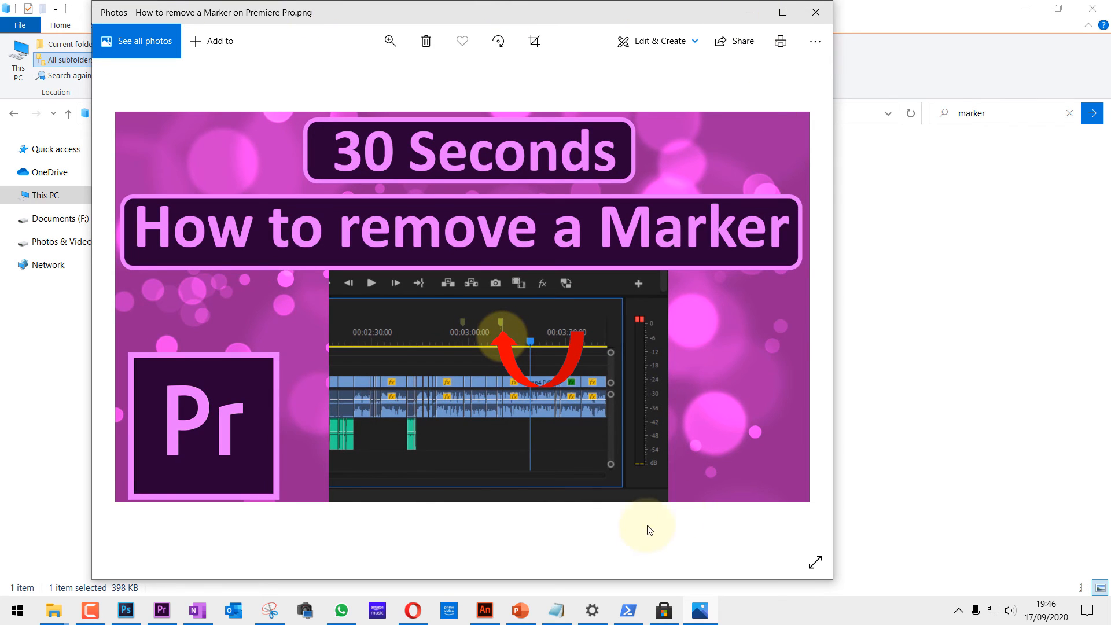
{"action": "mouse_move", "coordinate": [408, 270]}
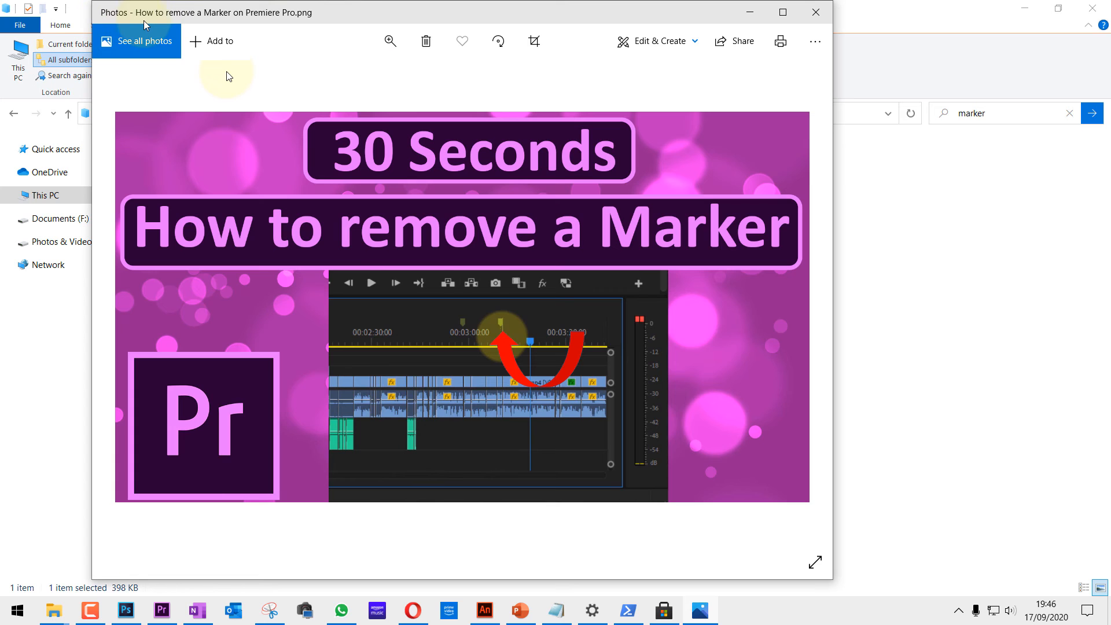
{"action": "mouse_move", "coordinate": [258, 149]}
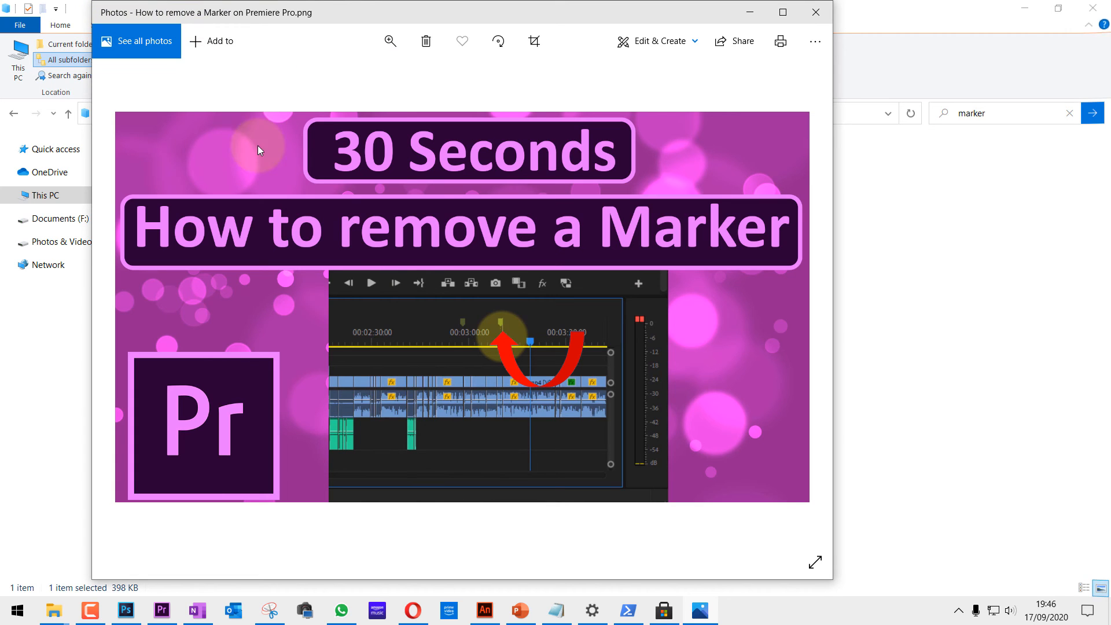